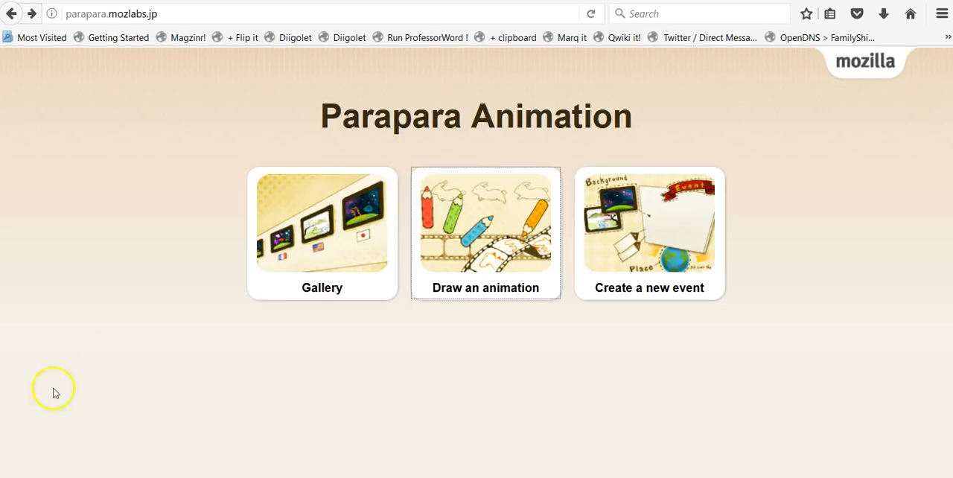
mouse_move(498, 263)
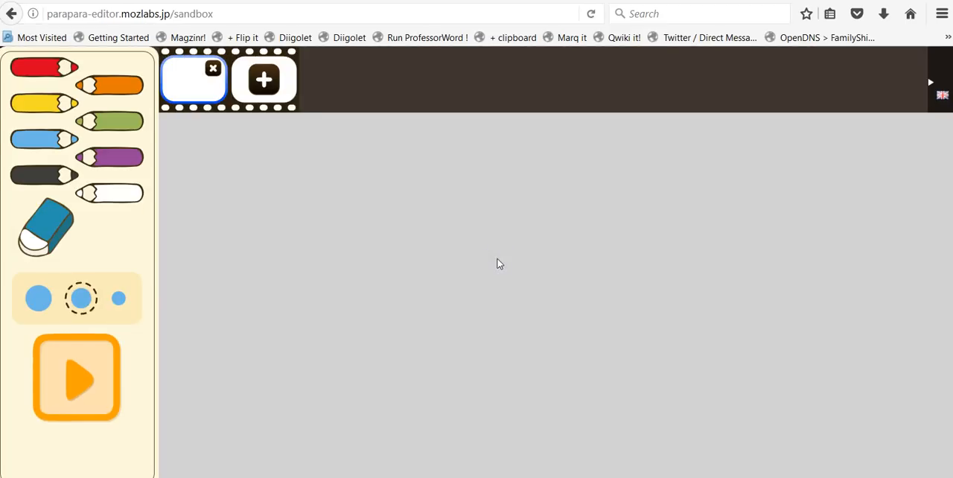
mouse_move(496, 265)
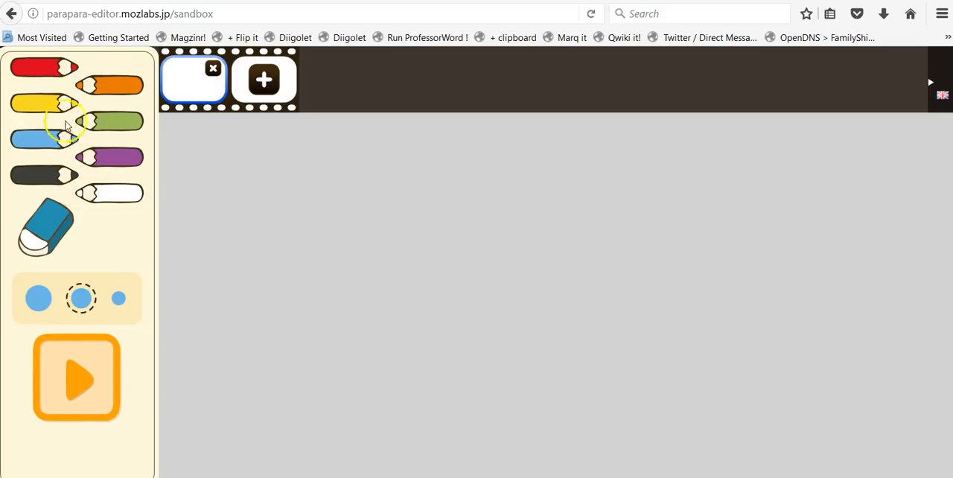
- Pick the orange pencil as the drawing colour
left_click(115, 84)
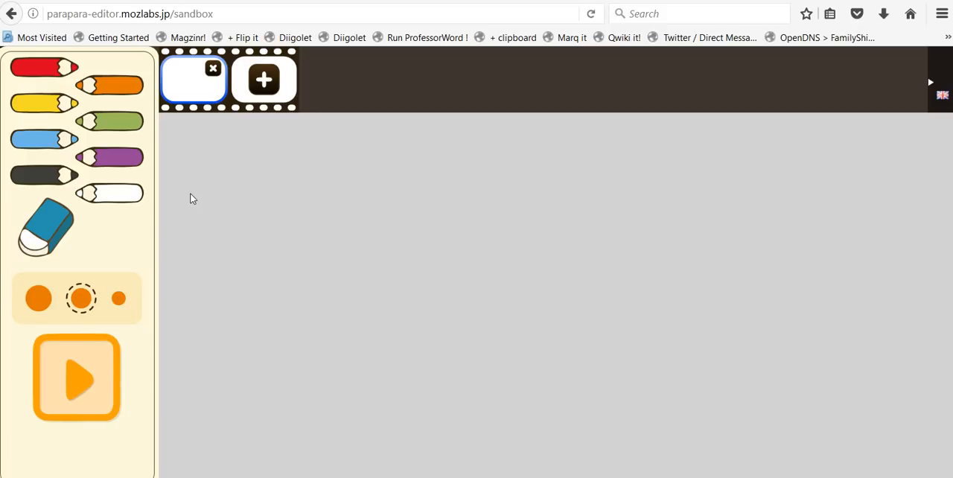
- Draw an orange 2 in frame one, add a frame, and draw a plus
left_click_drag(190, 198, 292, 282)
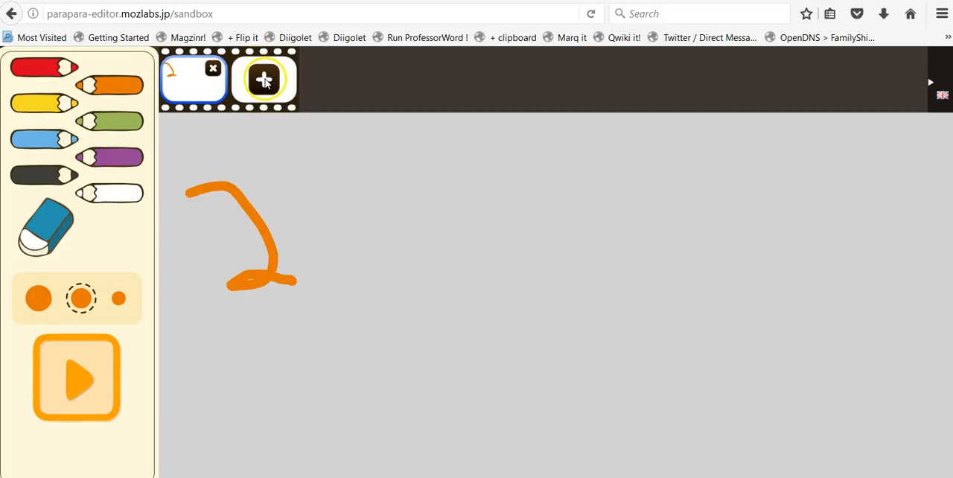
left_click(264, 79)
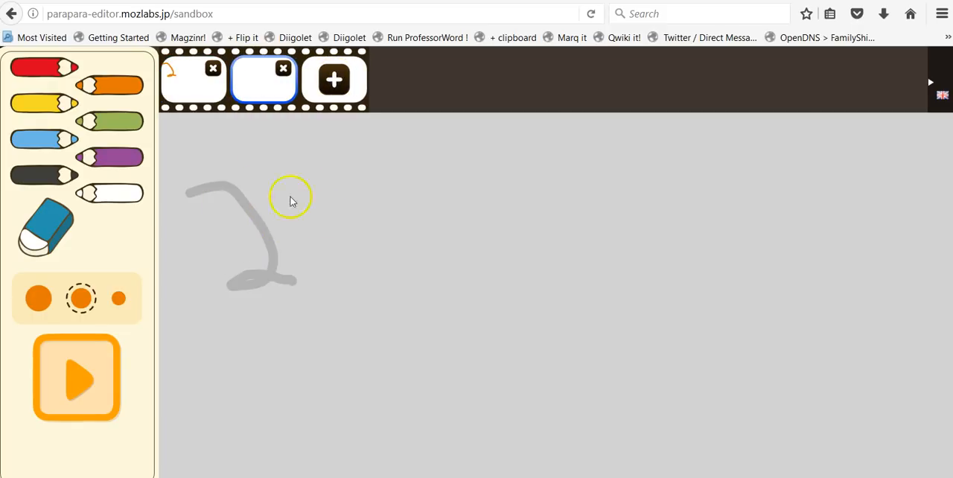
left_click_drag(306, 200, 307, 231)
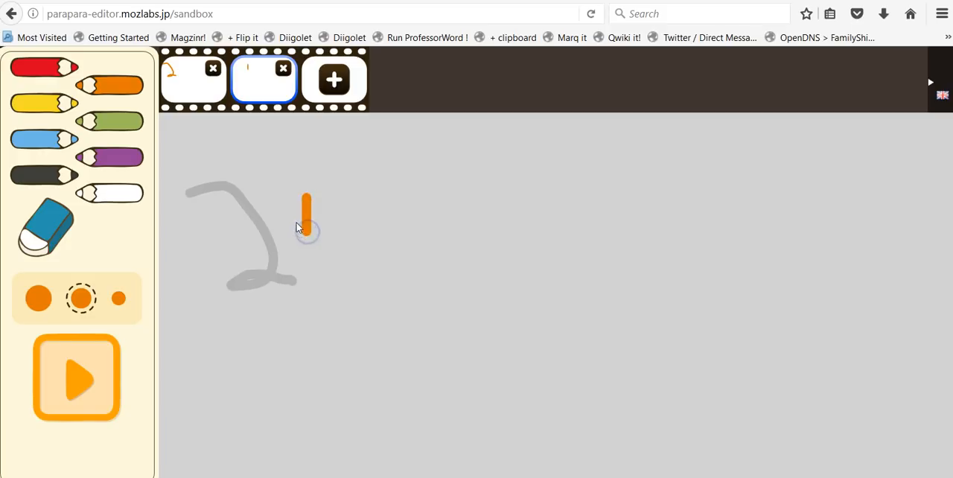
- Add frames three to five and finish the 2, = and 4 symbols
left_click(333, 80)
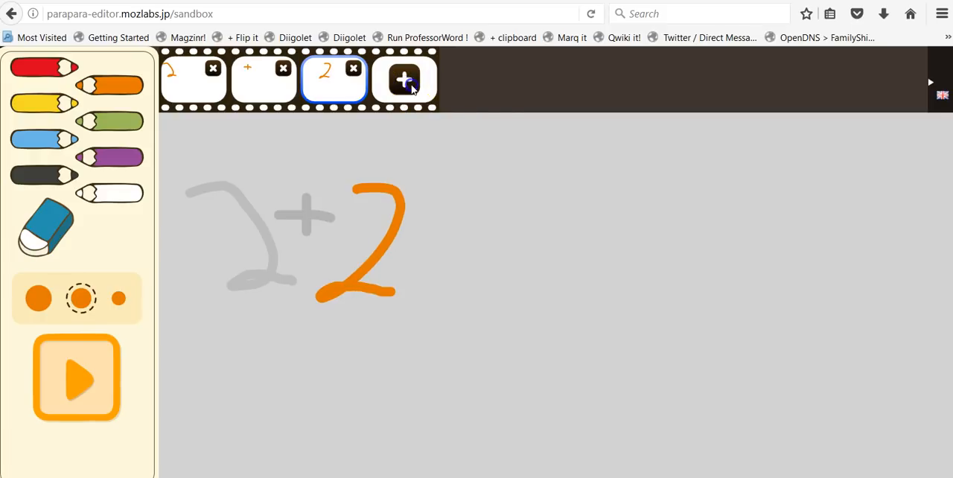
left_click(405, 79)
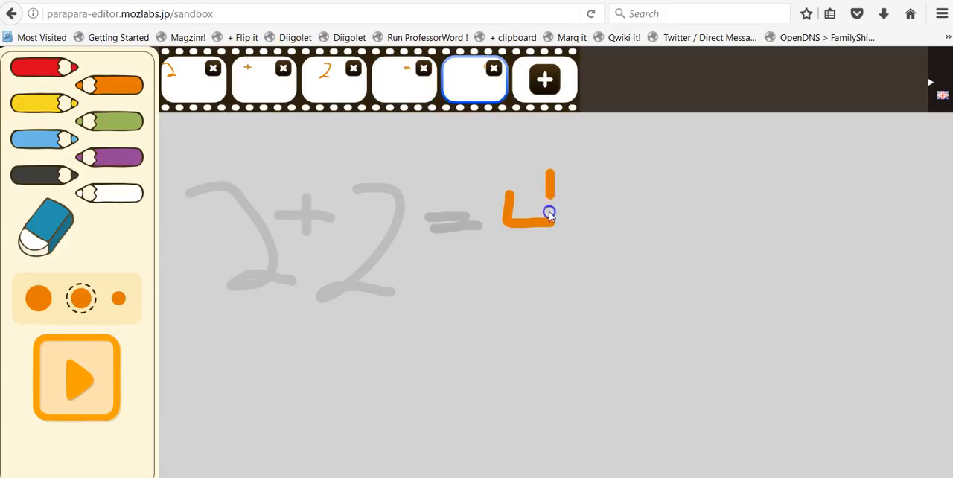
left_click_drag(550, 213, 551, 268)
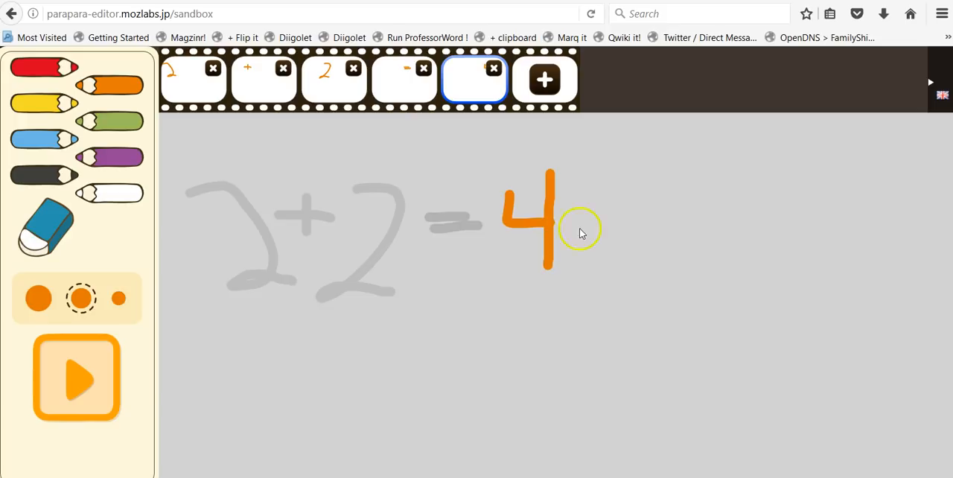
mouse_move(494, 359)
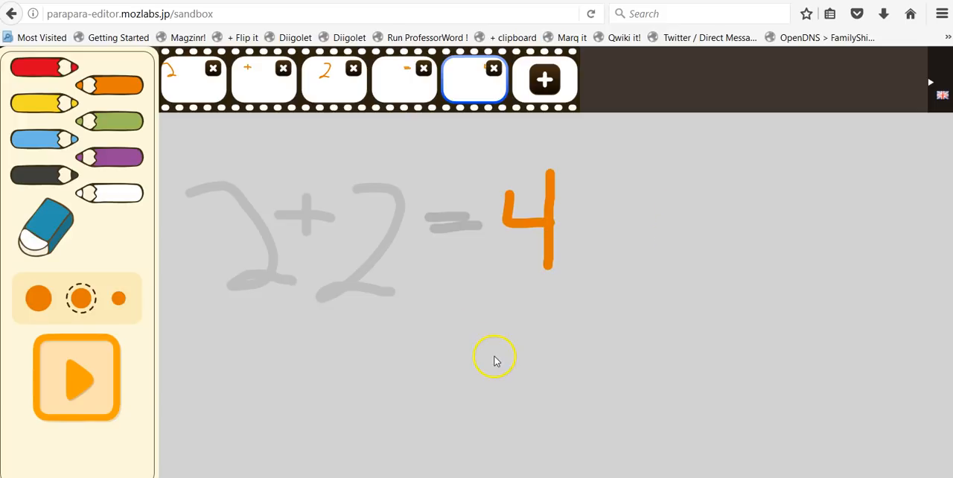
- Play the five-frame animation and pause it
left_click(77, 379)
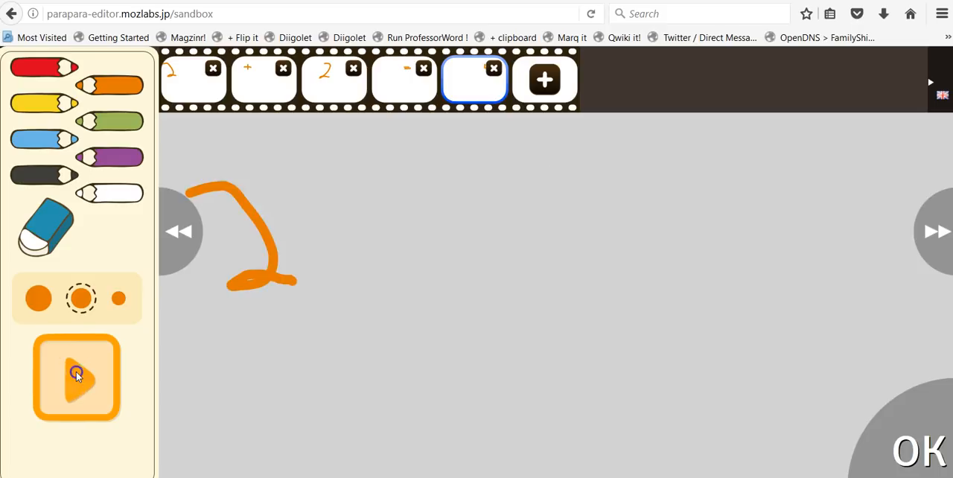
left_click(76, 377)
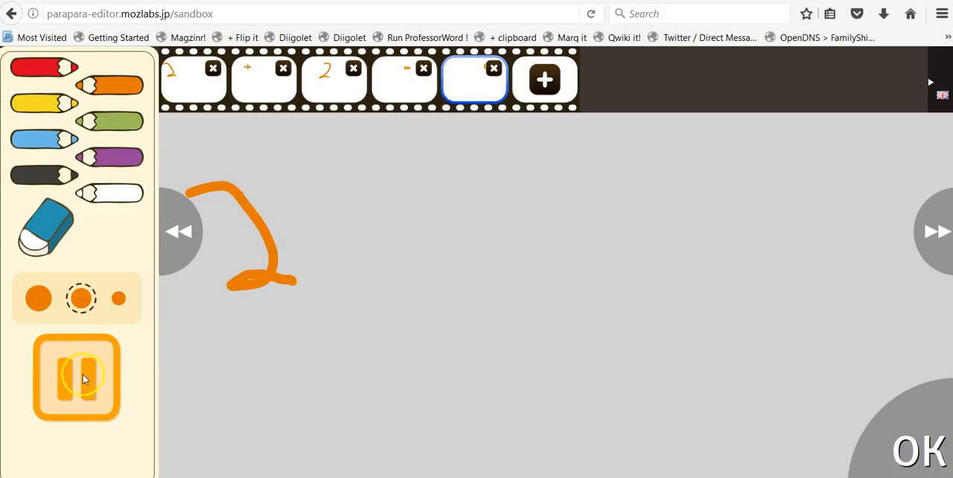
left_click(76, 378)
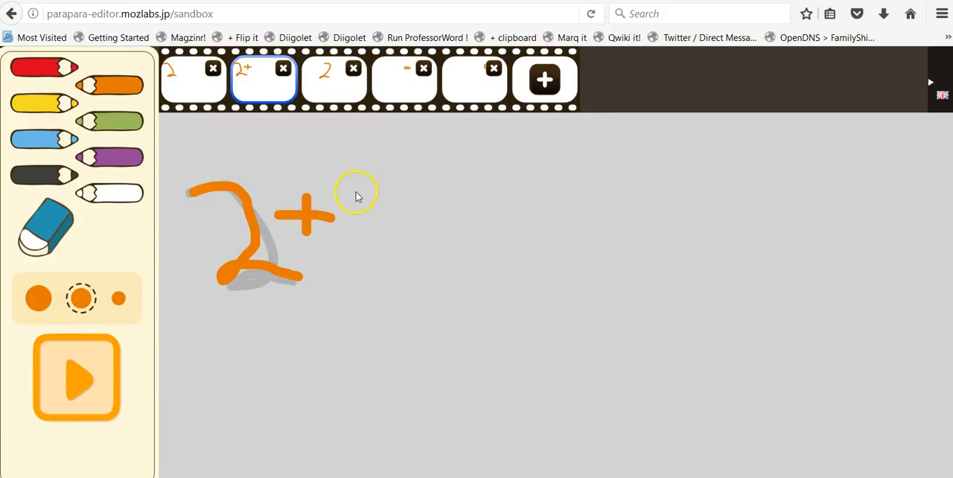
mouse_move(208, 357)
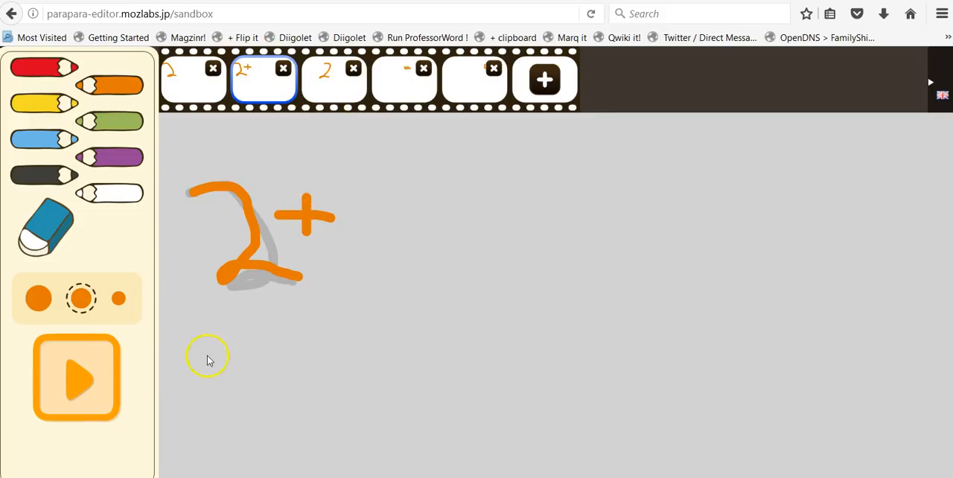
- Replay the animation with the revised 2+ second frame
left_click(77, 378)
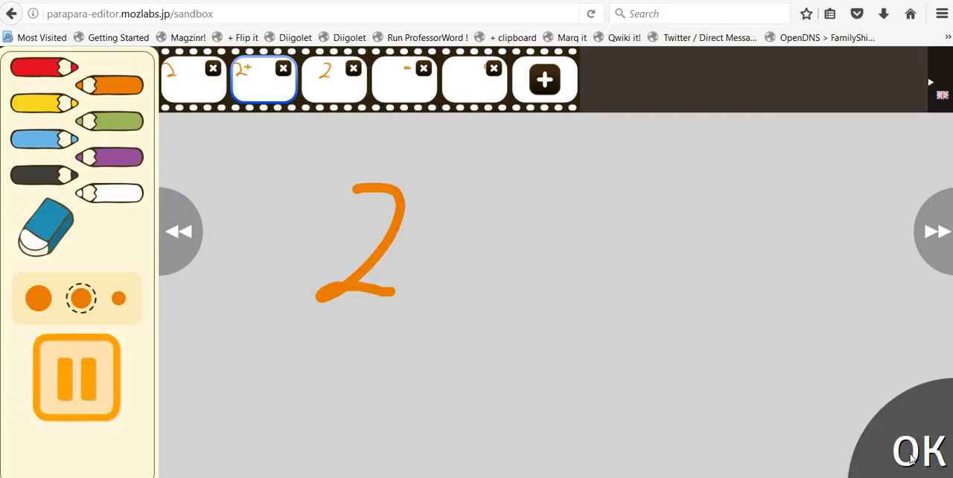
- Title the animation 'Simple Math', add author name 'Richard', and send it
left_click(915, 450)
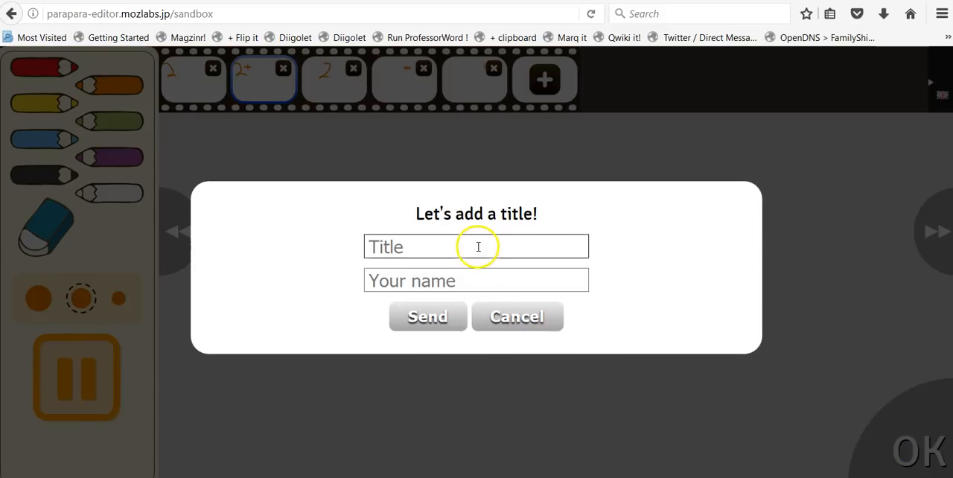
type("Simple Math")
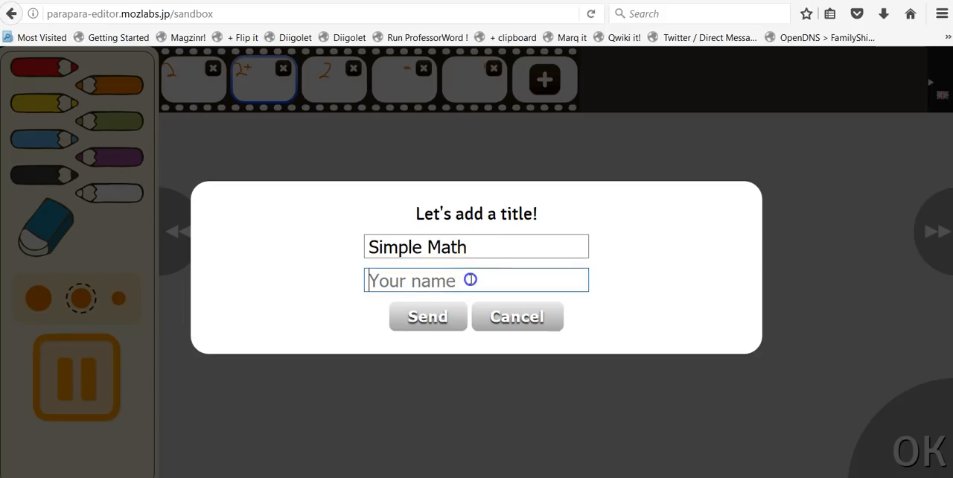
type("Richard")
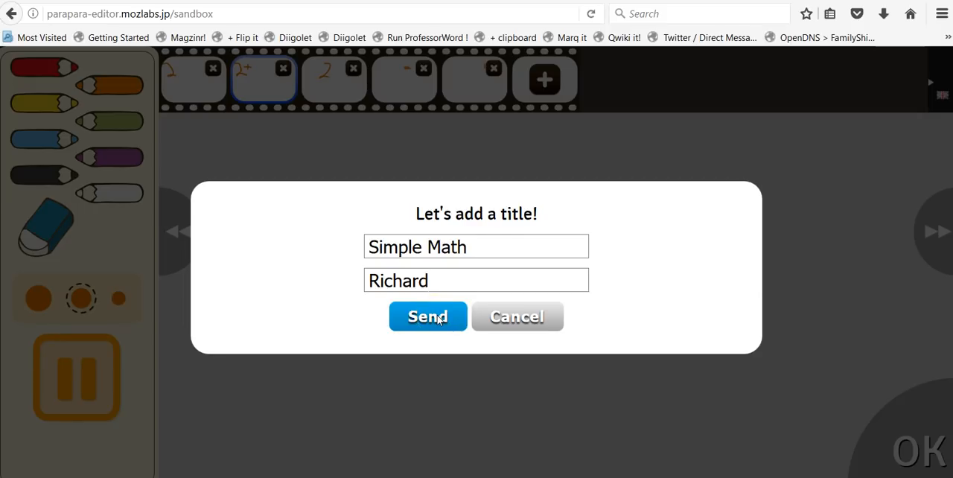
left_click(427, 317)
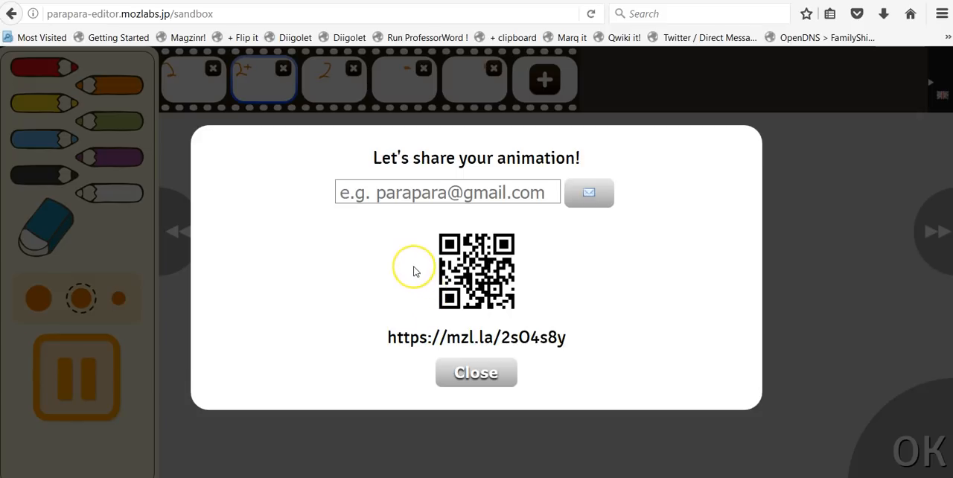
mouse_move(481, 294)
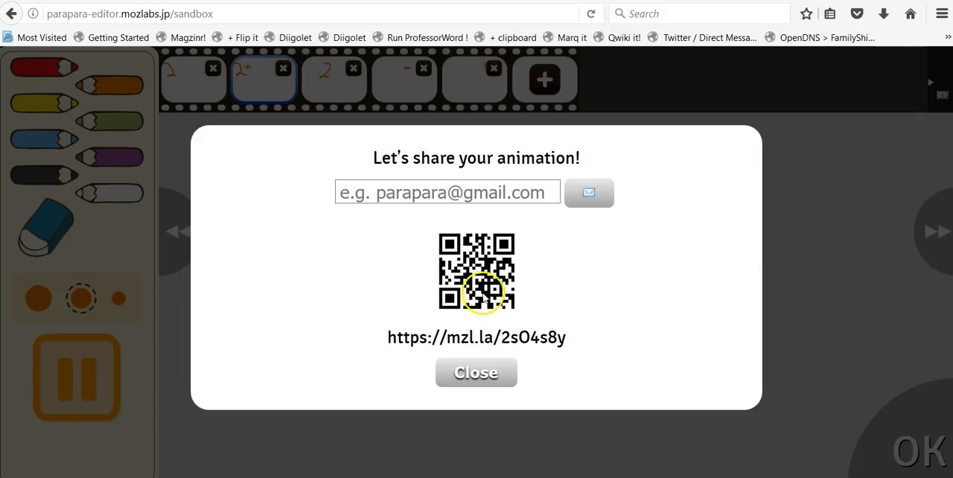
- Select the short share link in the sharing dialog
double_click(484, 337)
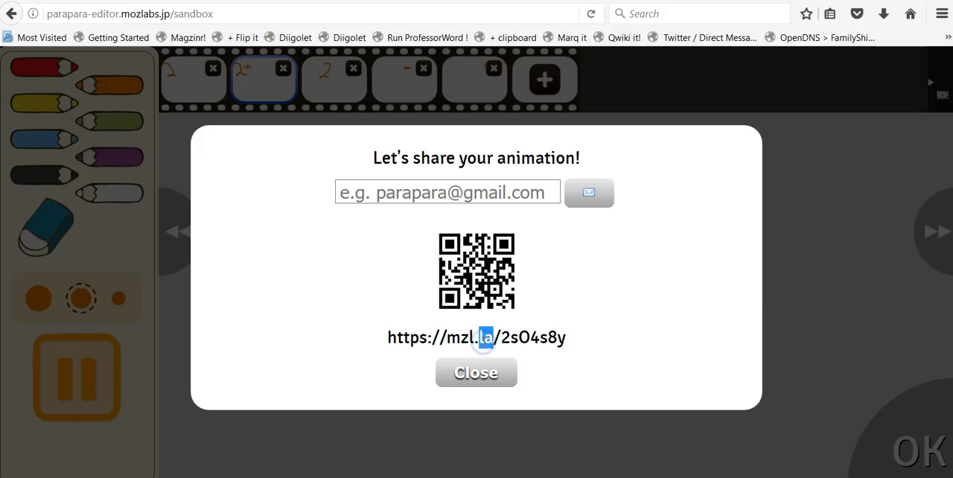